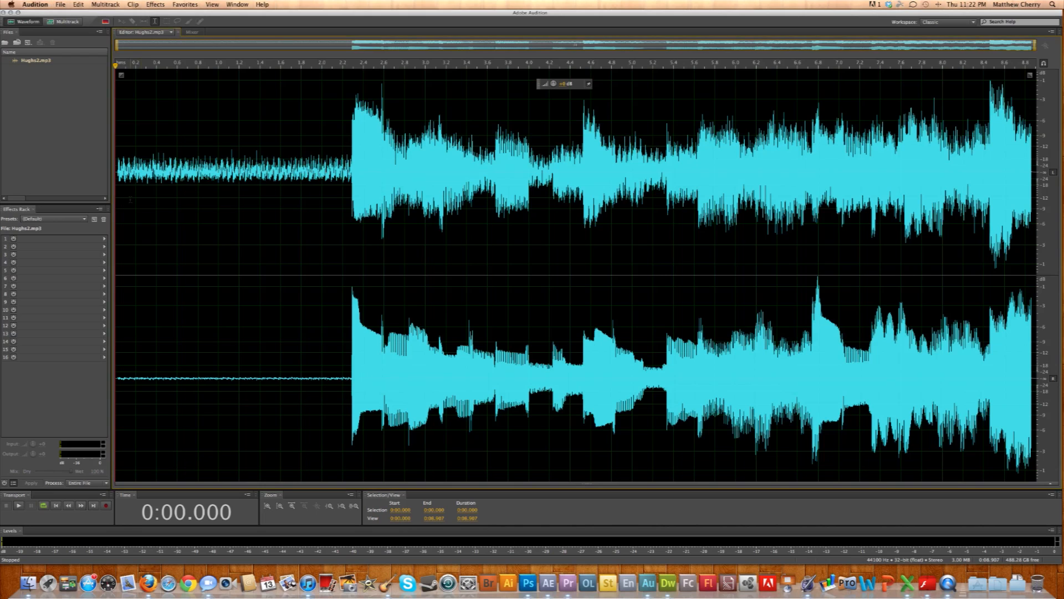
# - Listen to the hissy intro, then select the noise-only stretch from about 0.24 s to 2.06 s
pyautogui.click(17, 505)
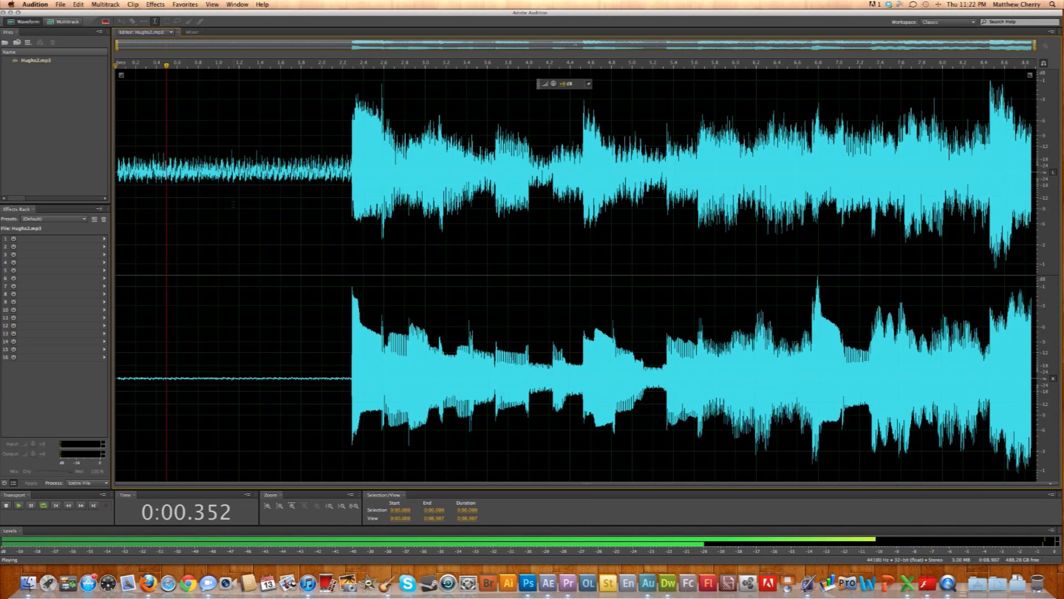
pyautogui.click(6, 505)
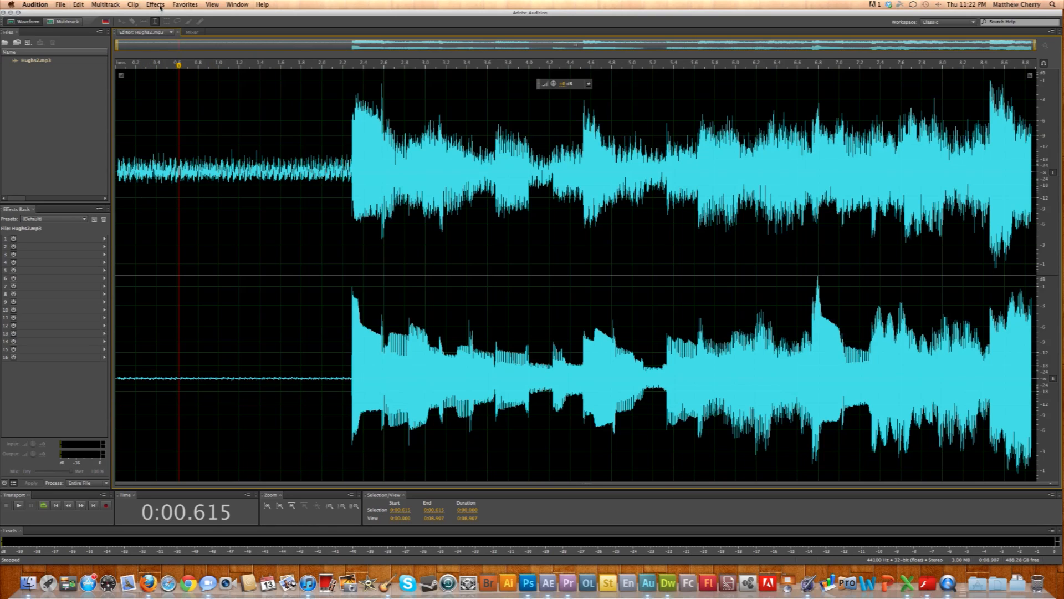
pyautogui.click(154, 4)
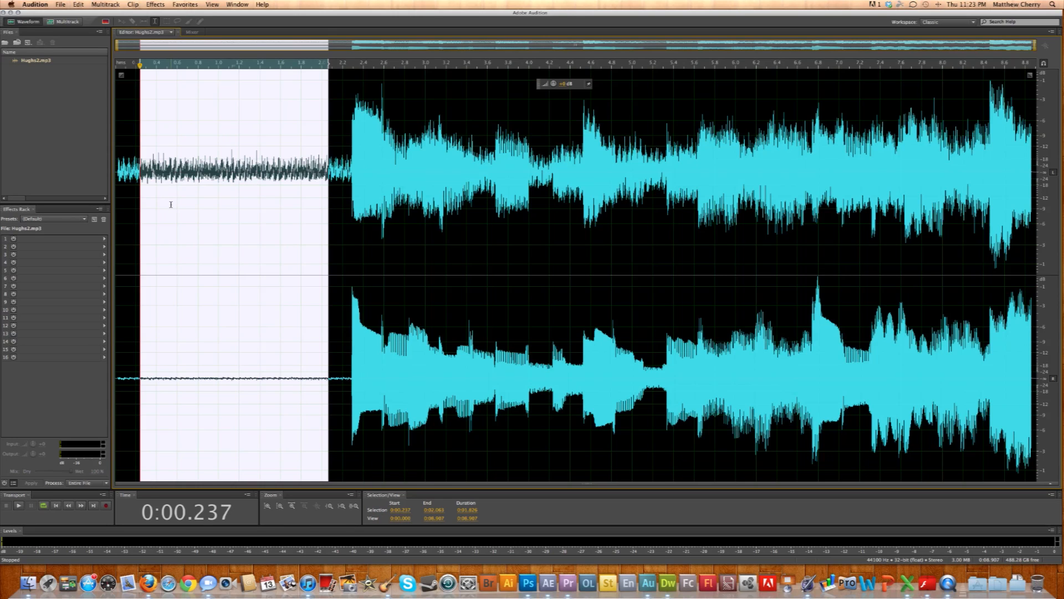
pyautogui.moveTo(210, 209)
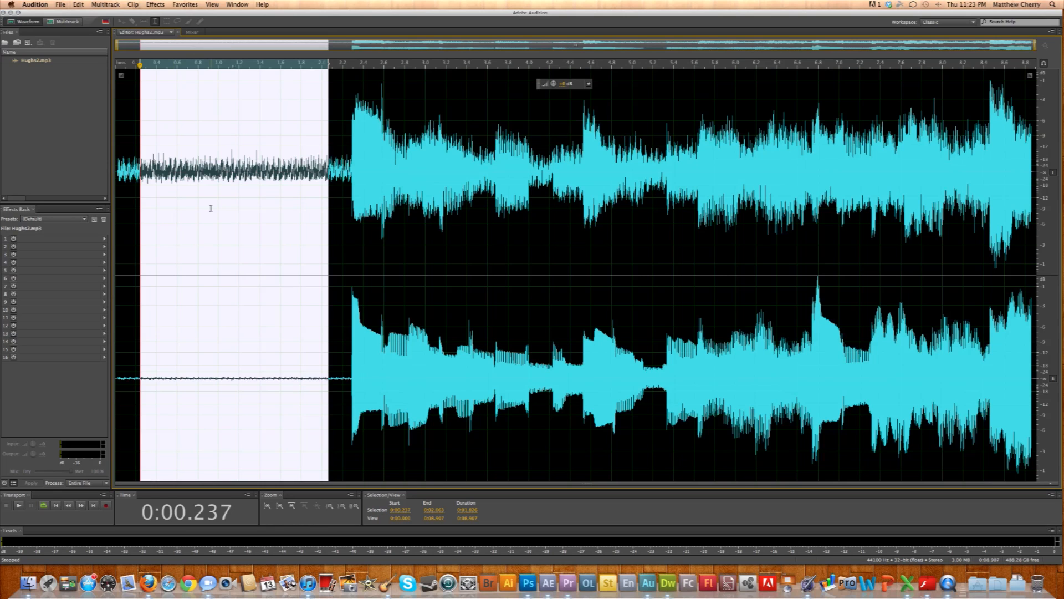
# - Play the selected hiss, capture it as a noise print, and open Noise Reduction (process)
pyautogui.click(18, 505)
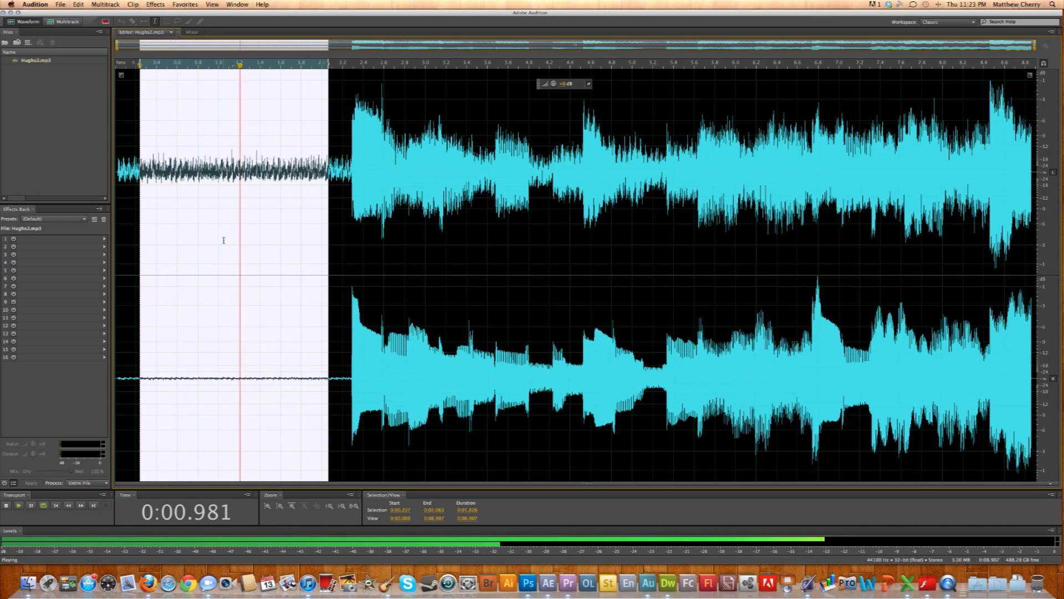
pyautogui.click(19, 505)
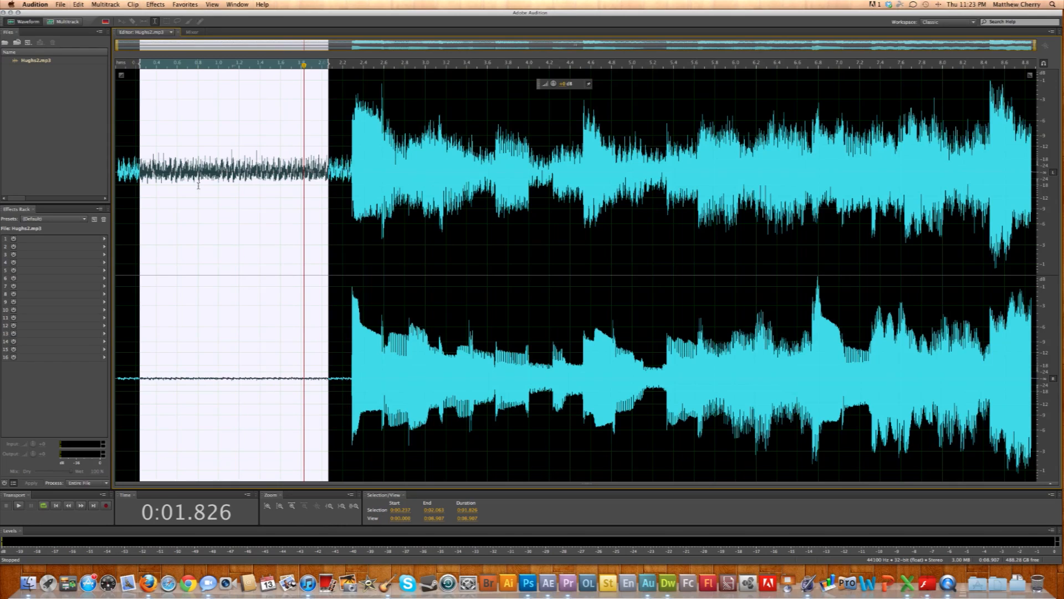
pyautogui.click(154, 4)
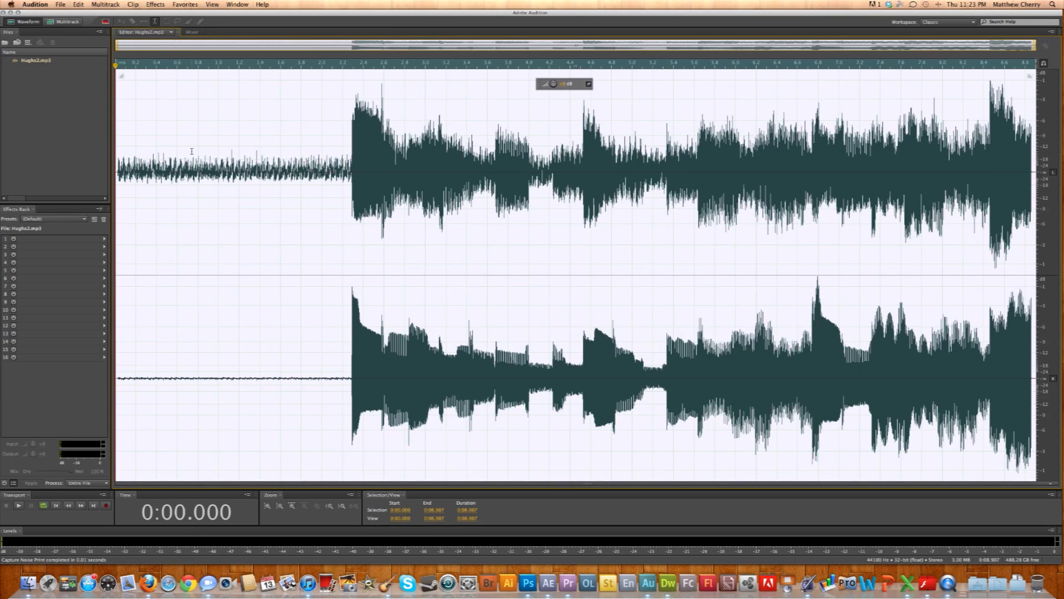
pyautogui.click(154, 4)
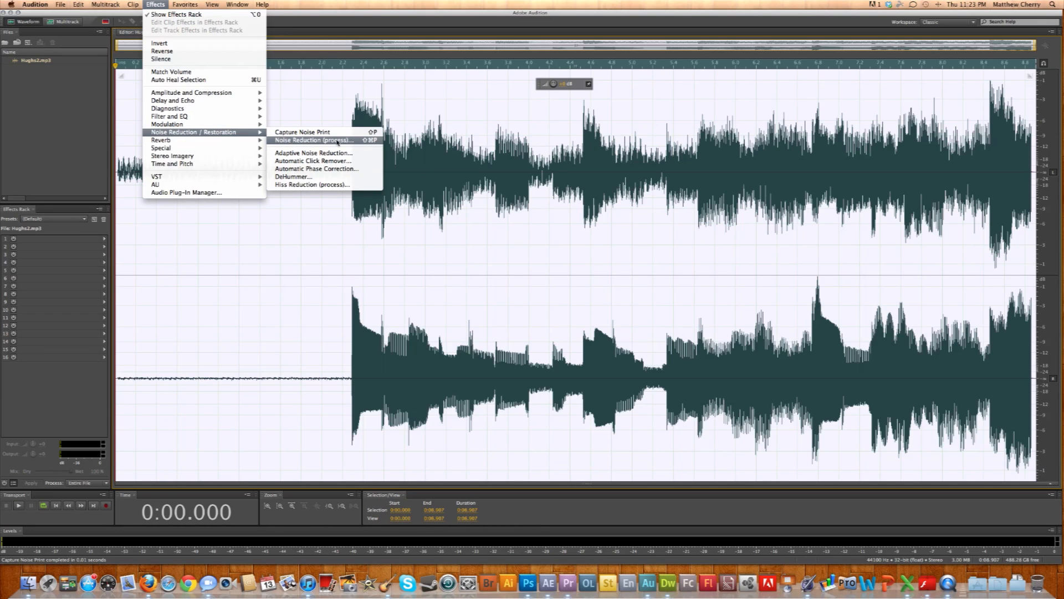
pyautogui.click(312, 140)
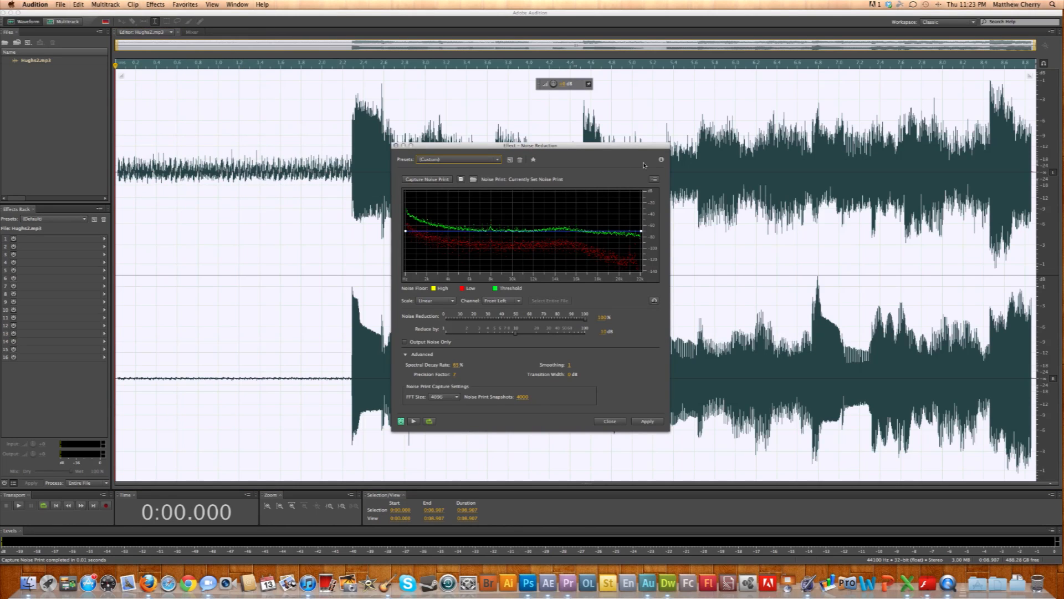
pyautogui.moveTo(524, 148)
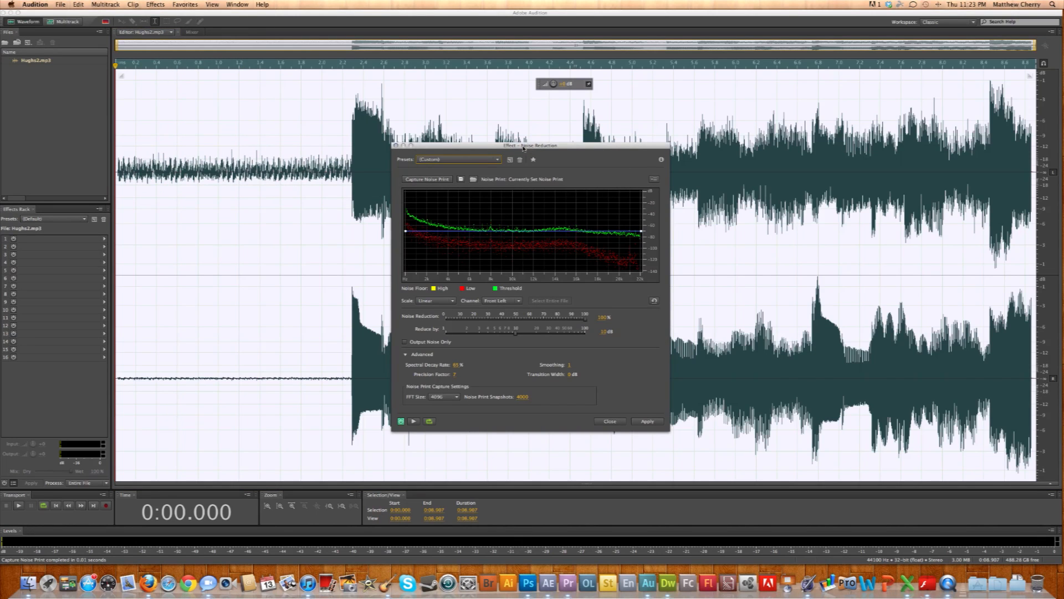
pyautogui.moveTo(473, 158)
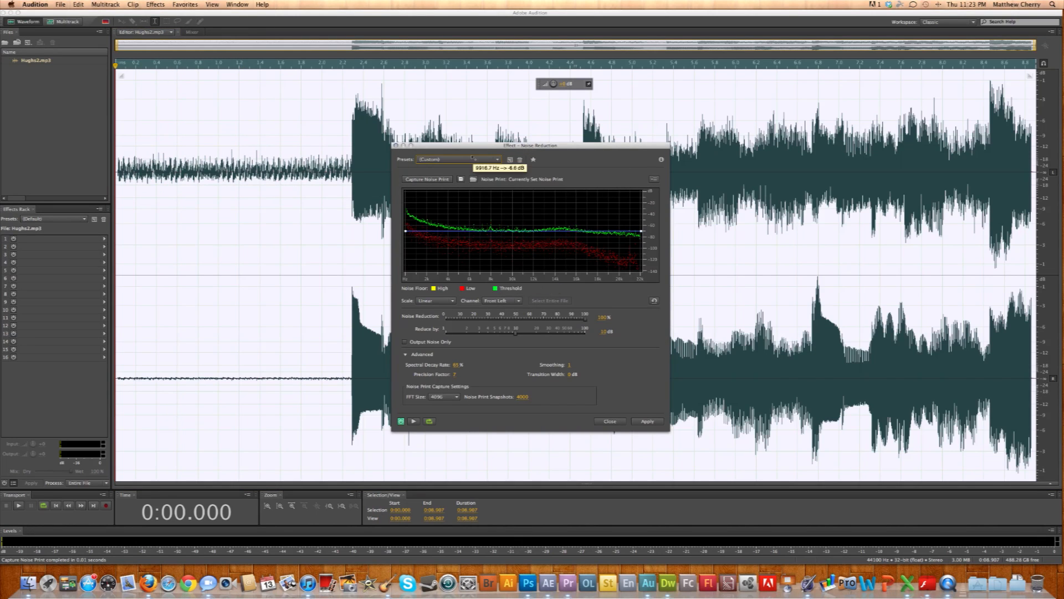
pyautogui.moveTo(389, 251)
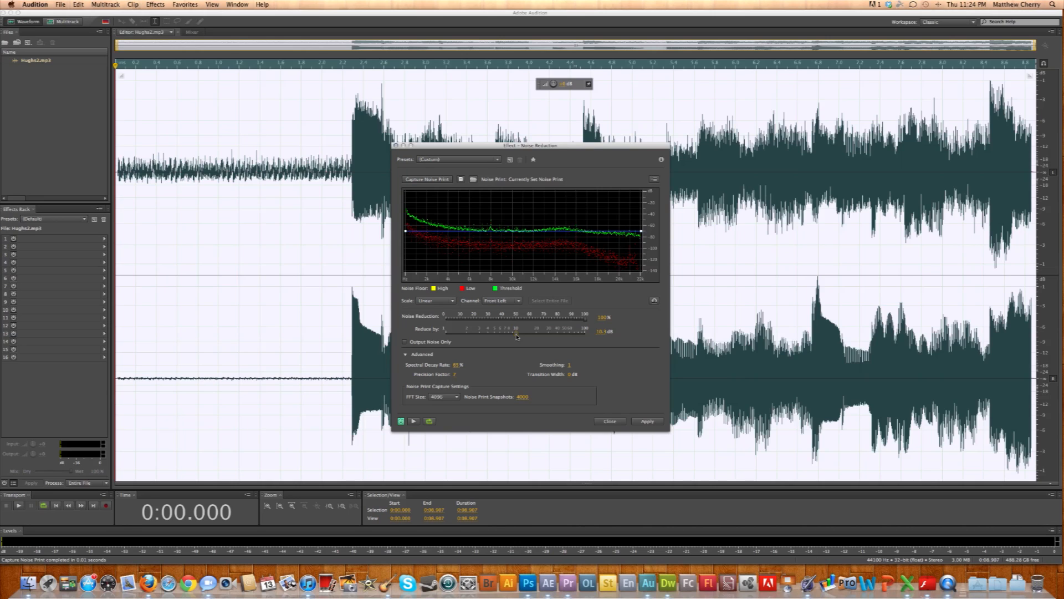
pyautogui.moveTo(537, 324)
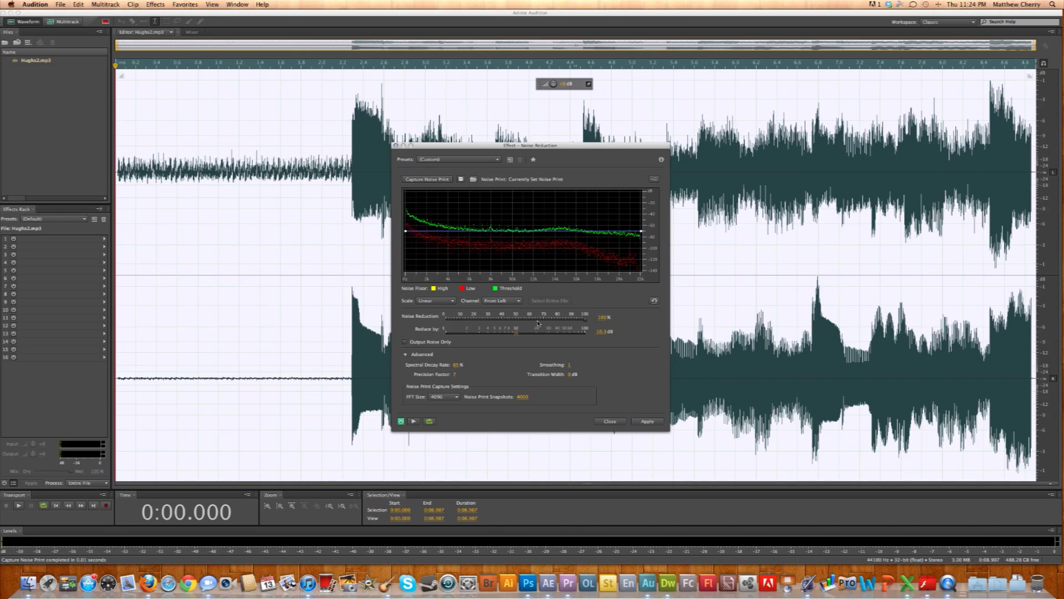
pyautogui.moveTo(421, 373)
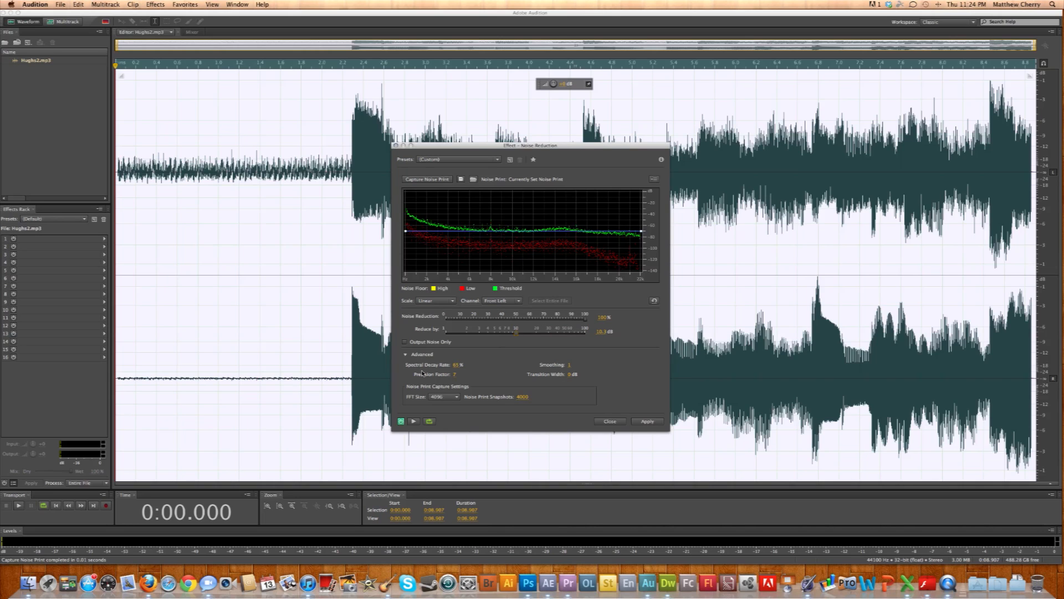
pyautogui.moveTo(577, 367)
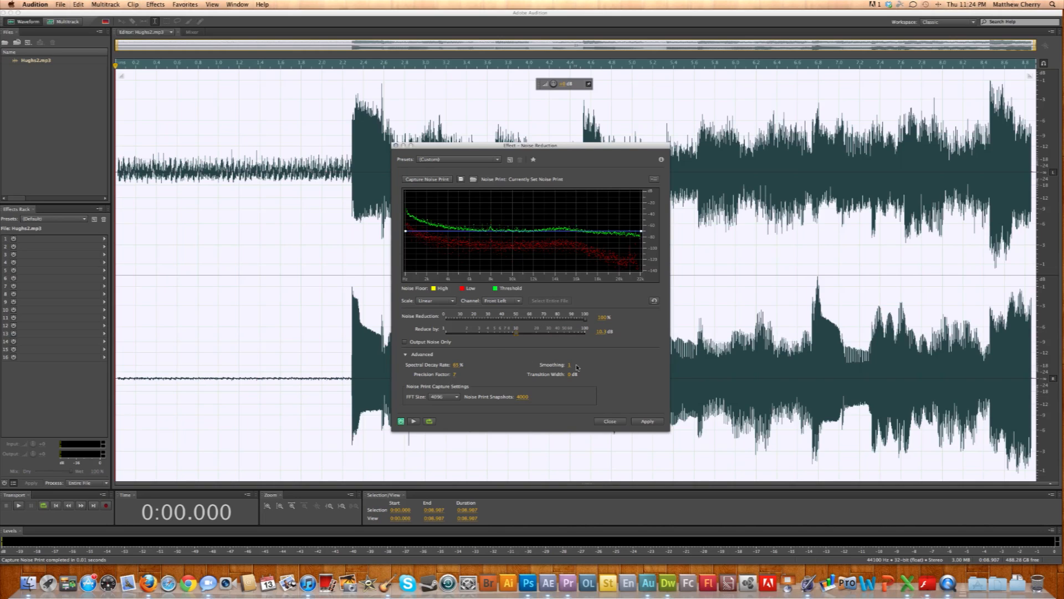
pyautogui.moveTo(447, 333)
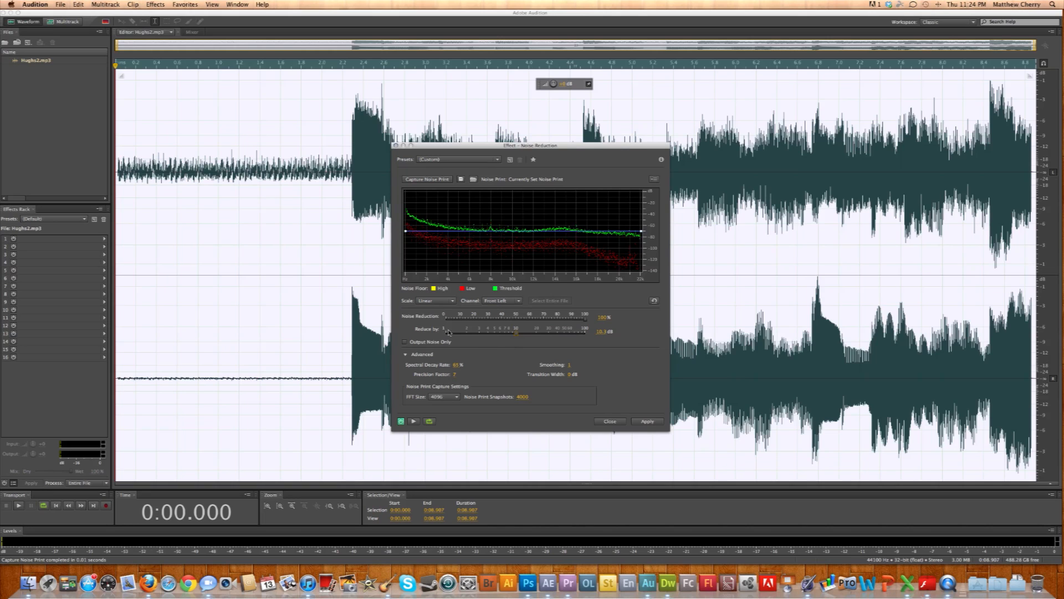
pyautogui.moveTo(575, 322)
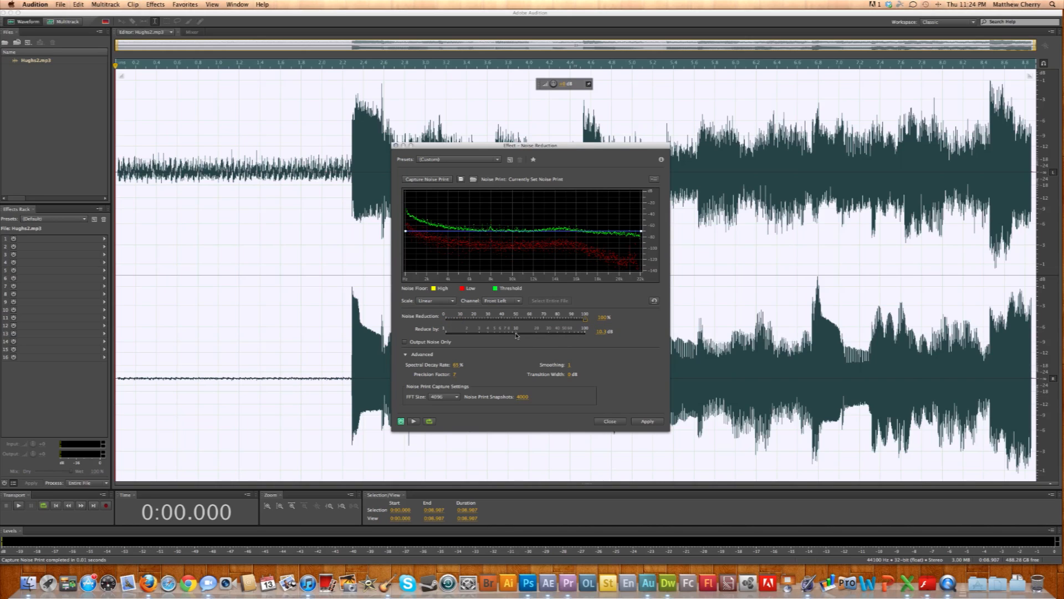
pyautogui.moveTo(515, 338)
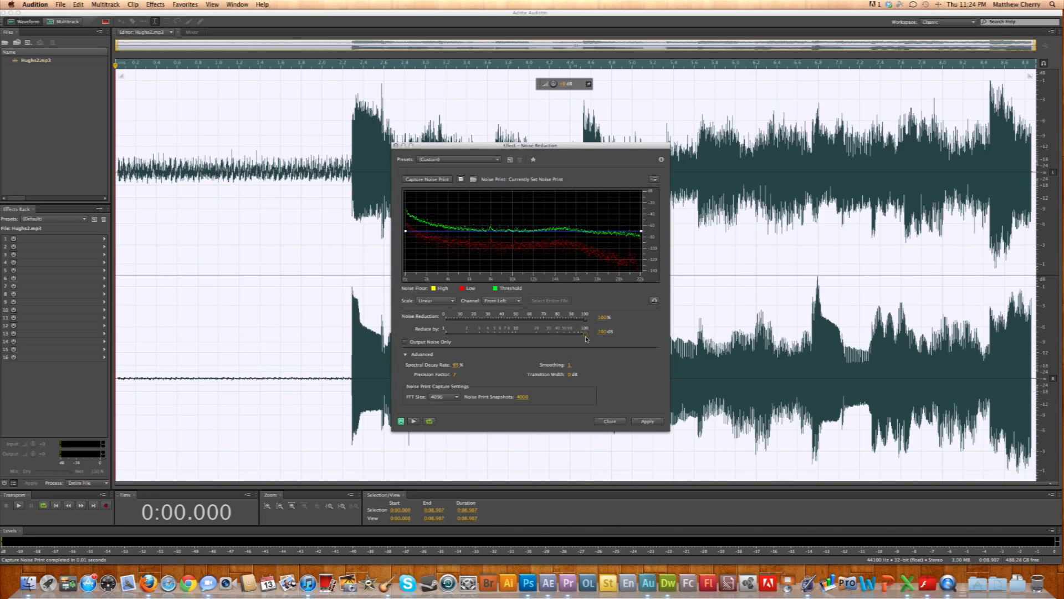
pyautogui.moveTo(423, 416)
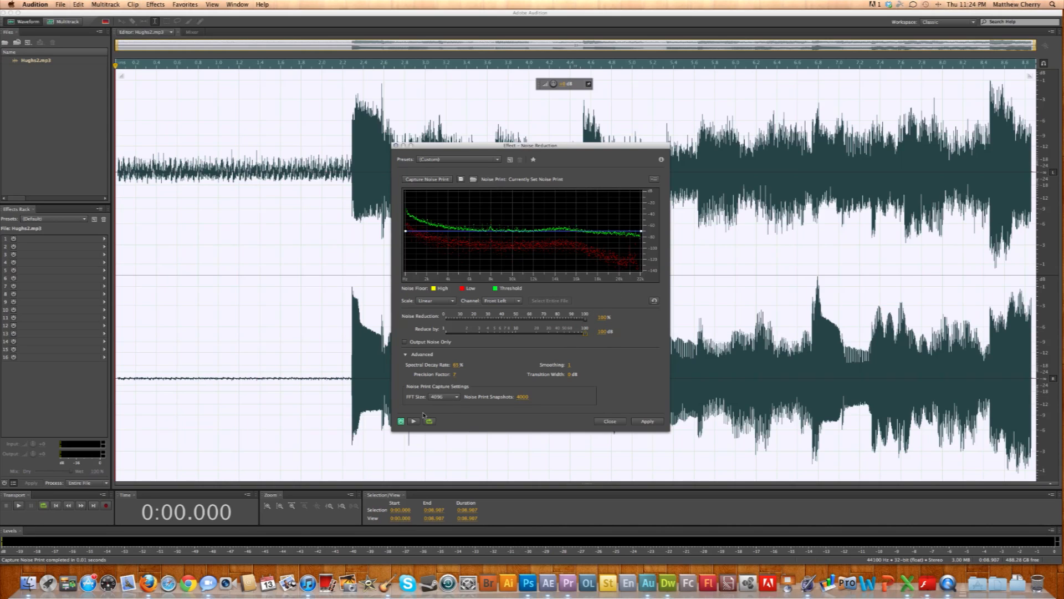
pyautogui.moveTo(399, 429)
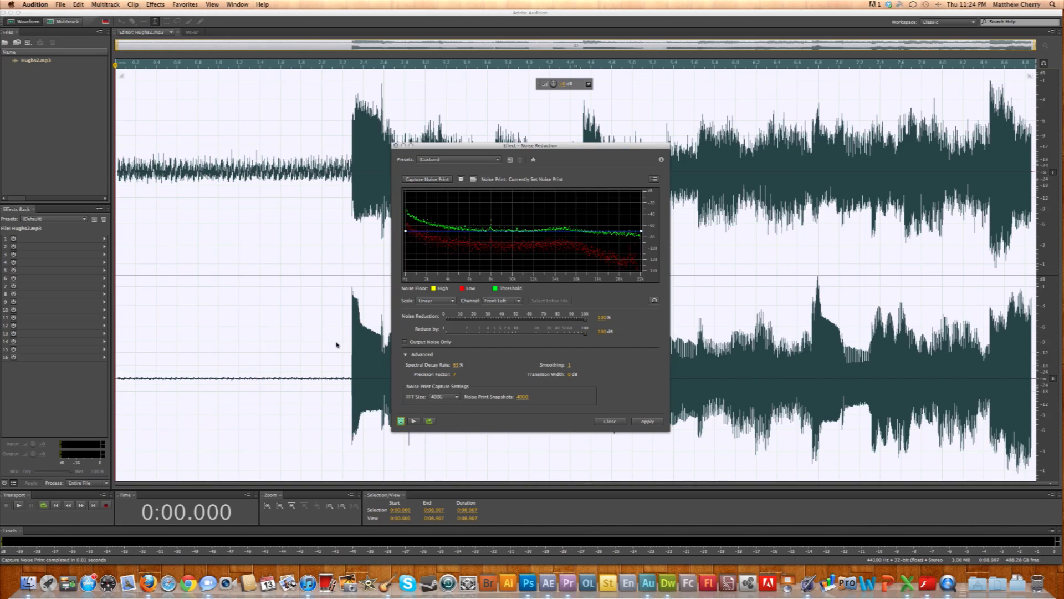
pyautogui.moveTo(399, 392)
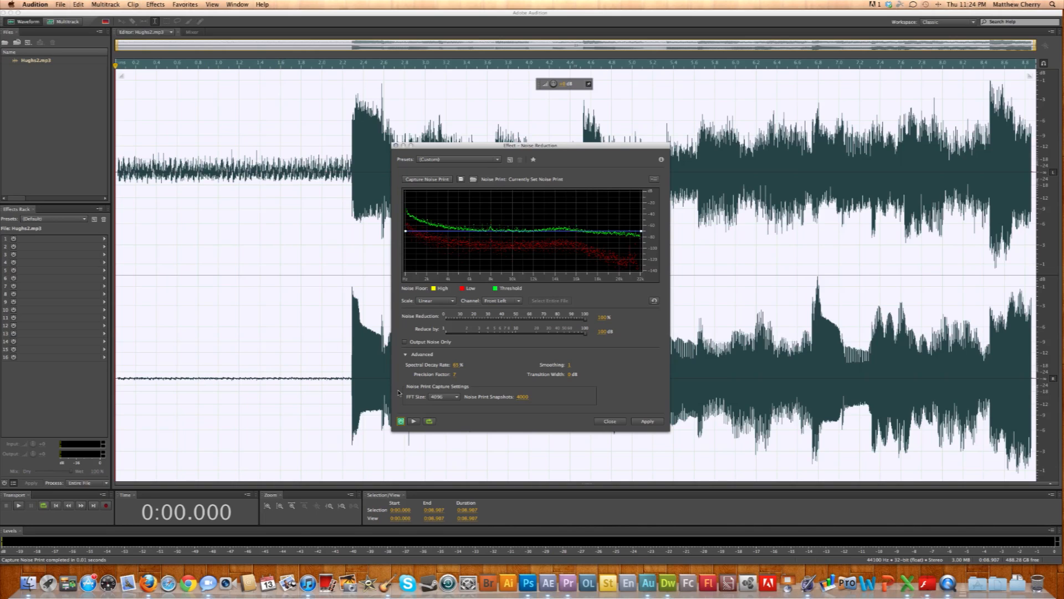
pyautogui.moveTo(429, 421)
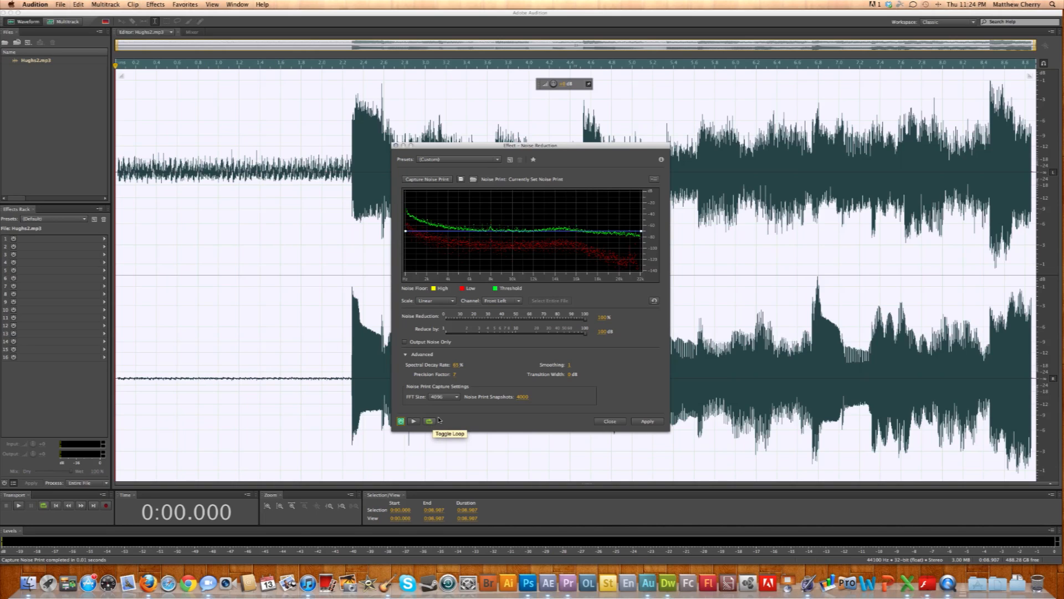
pyautogui.moveTo(413, 420)
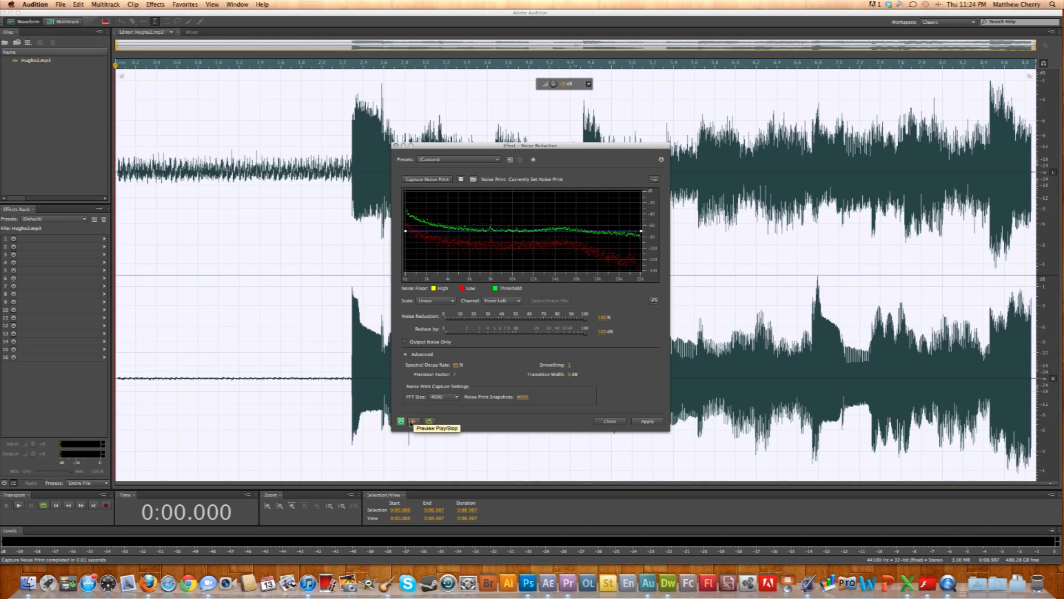
# - Preview Noise Reduction with Reduce by around 37.7 dB, then apply it to the whole file
pyautogui.click(402, 420)
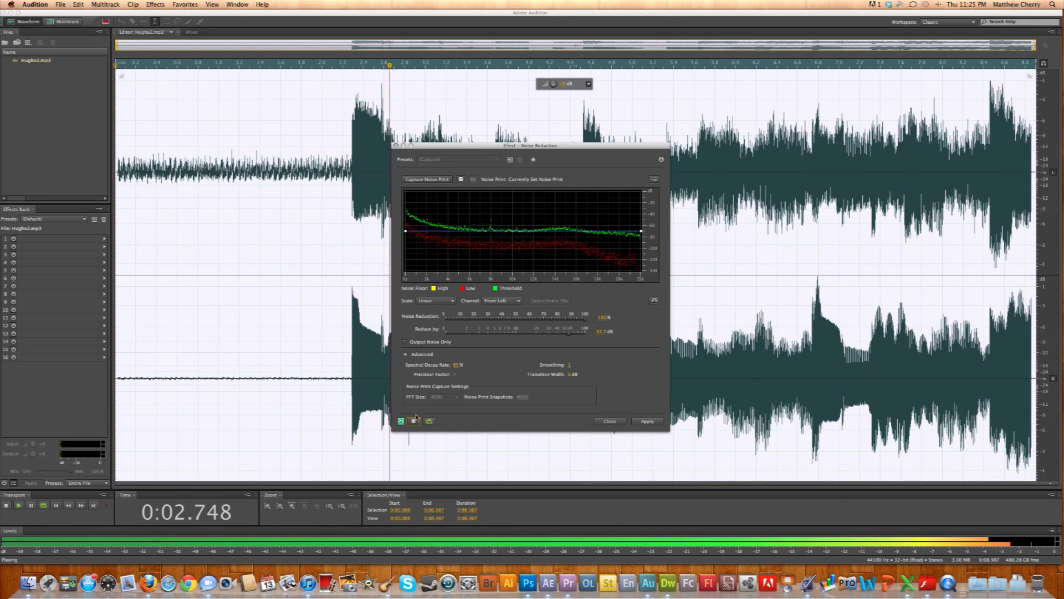
pyautogui.click(6, 505)
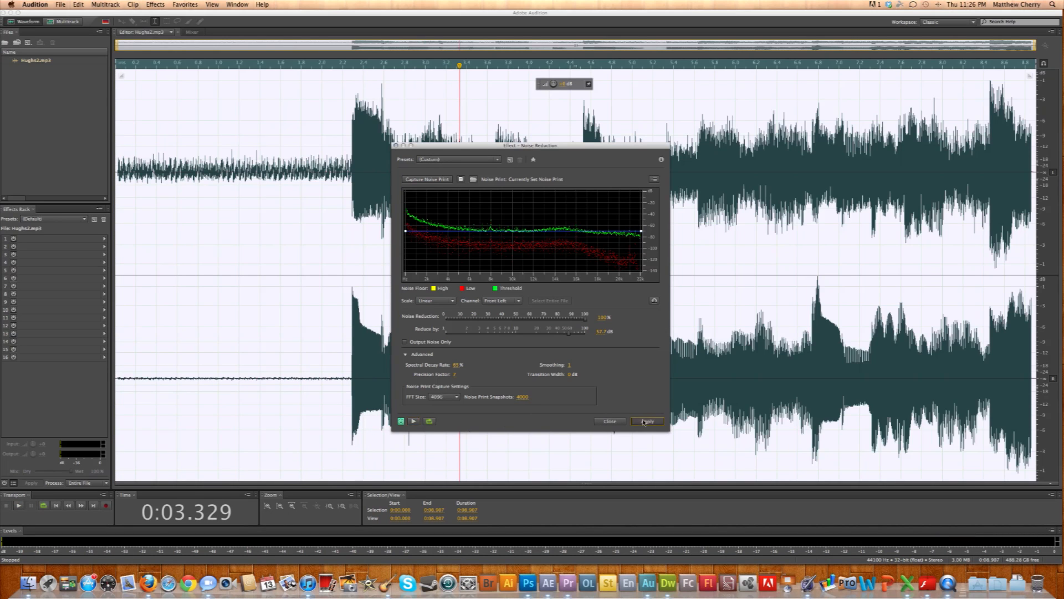
pyautogui.click(646, 420)
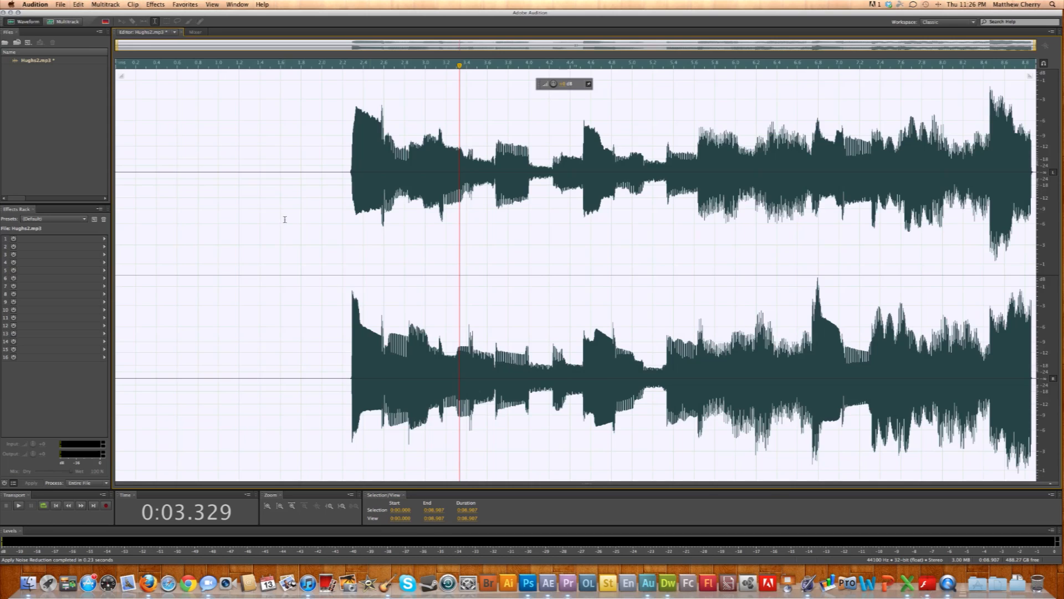
pyautogui.click(18, 505)
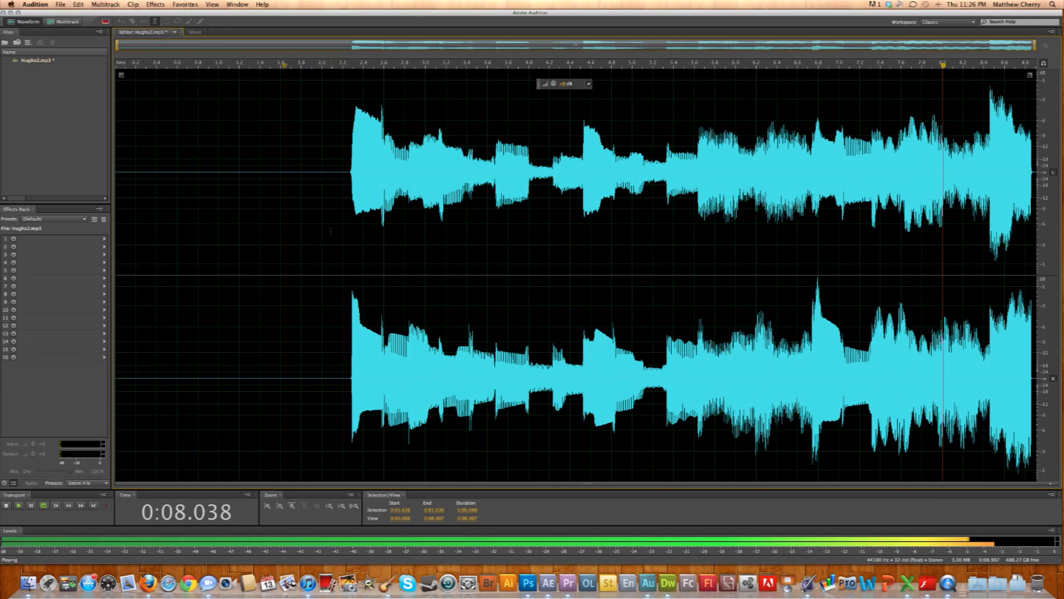
pyautogui.click(6, 505)
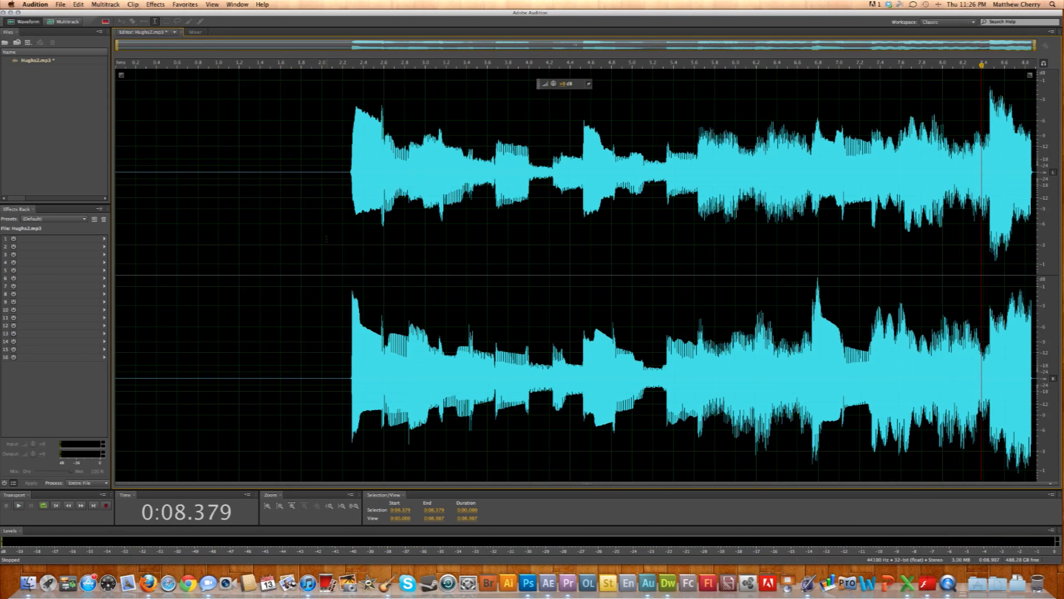